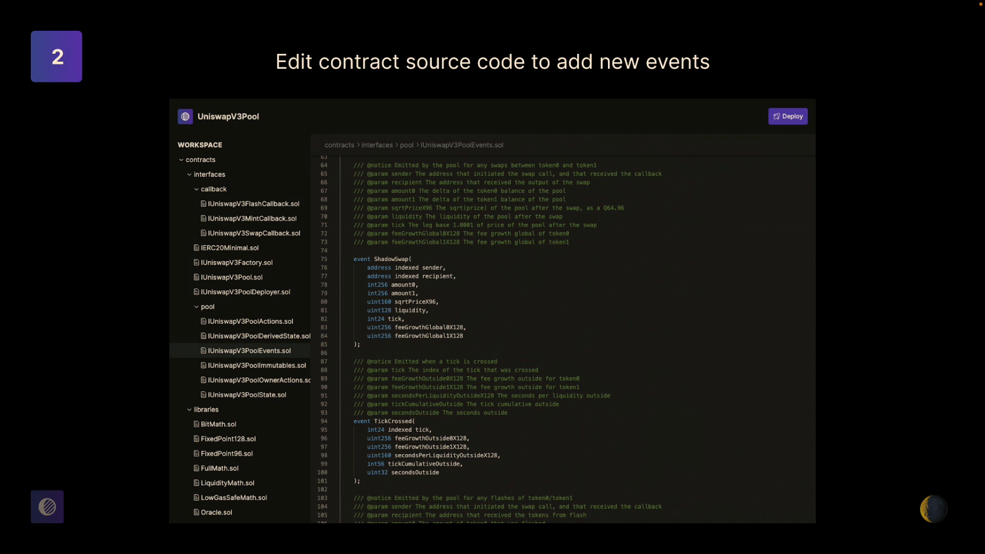
Add the ShadowSwap event declaration to IUniswapV3PoolEvents.sol in the pool interfaces.
left_click(788, 115)
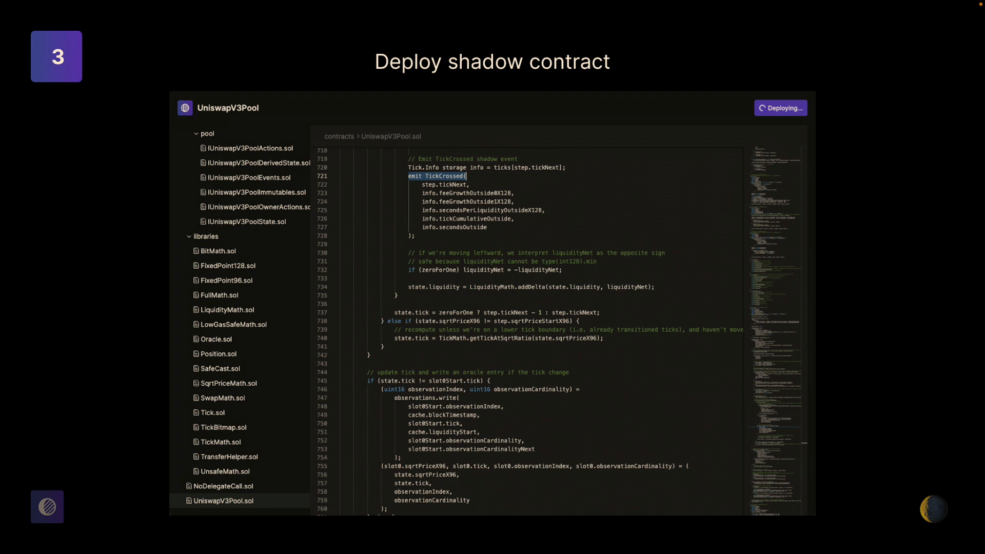
Advance to retrieving the deployed UniswapV3Pool's shadow event logs via an eth_getLogs RPC request.
key("Right")
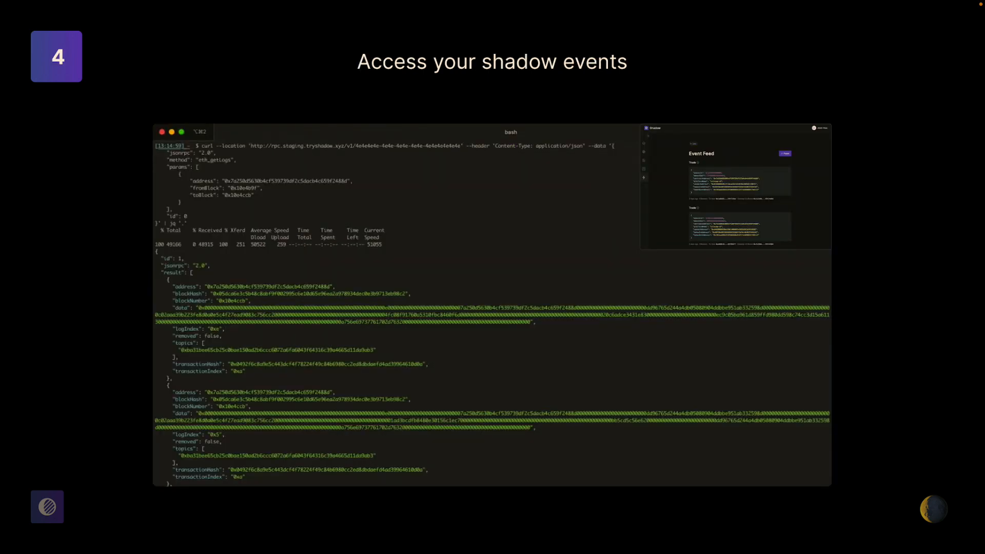